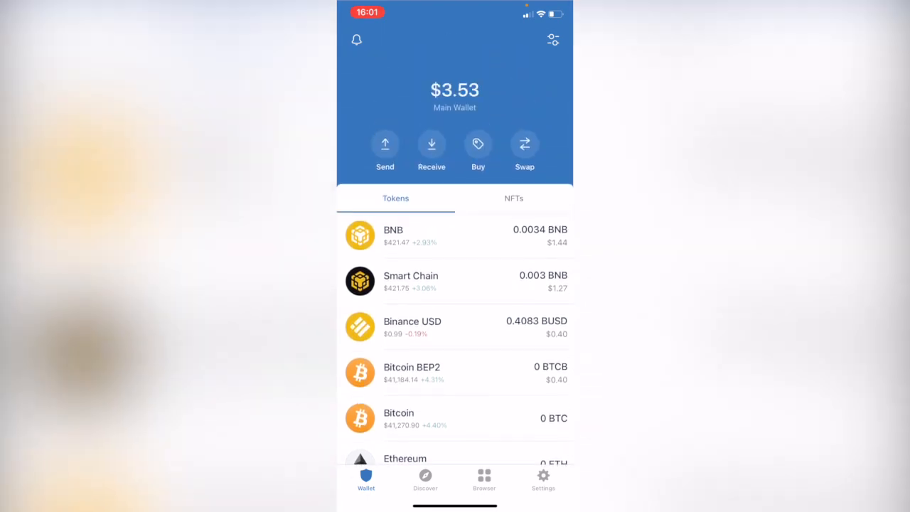
Open Swap, search 'Trx' to pay with TRXB (BEP2), and receive BNB
scroll(down, 3)
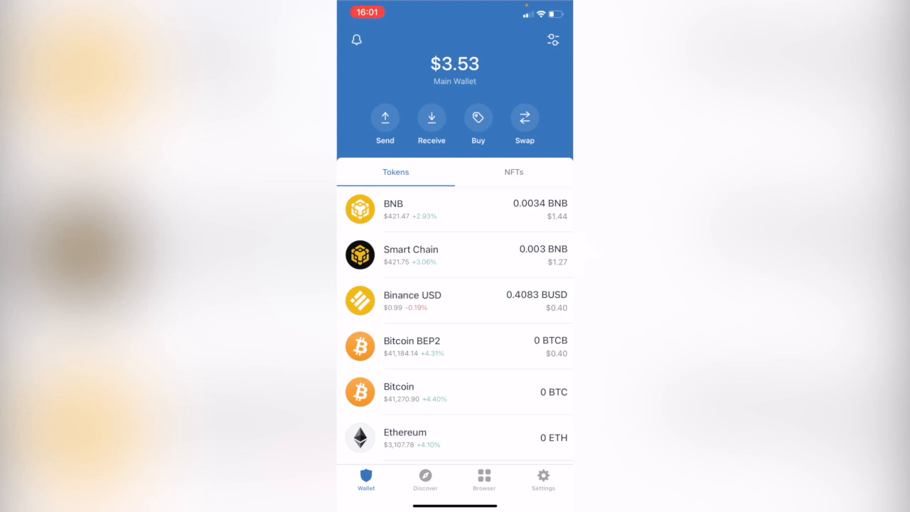
click(523, 118)
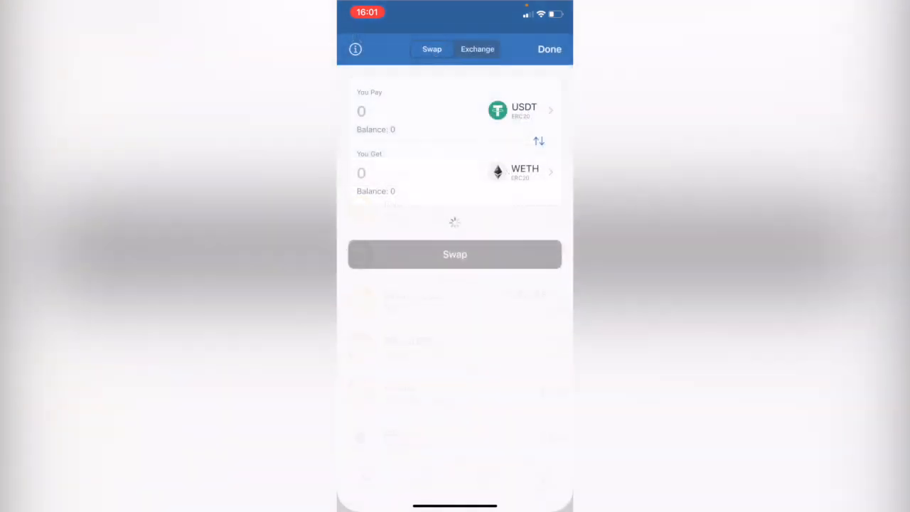
click(522, 110)
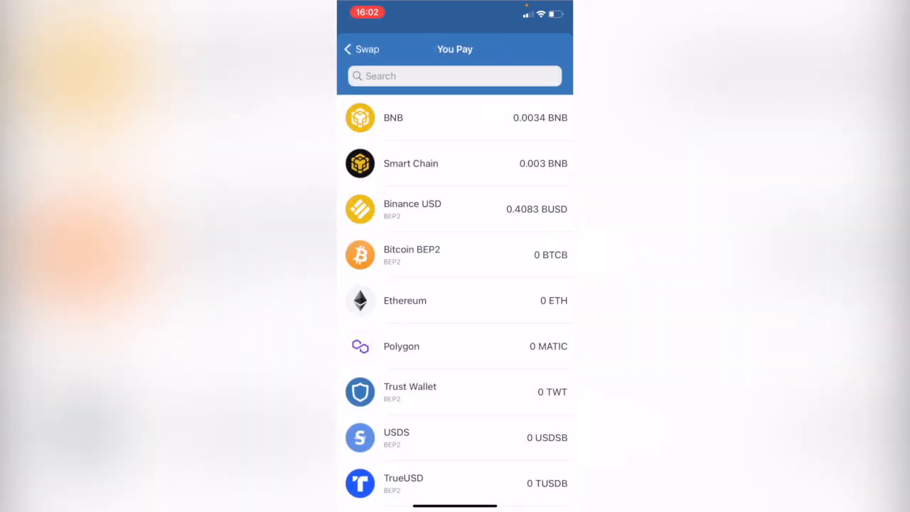
click(454, 75)
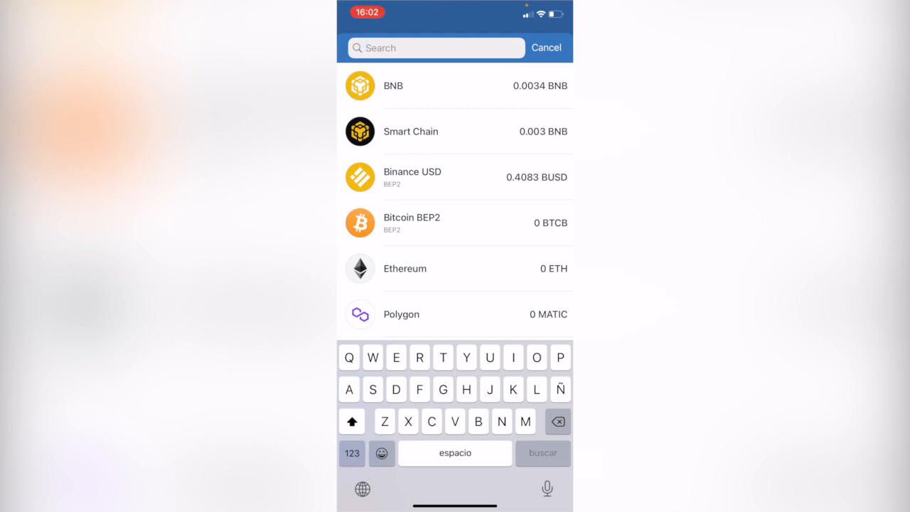
text(T)
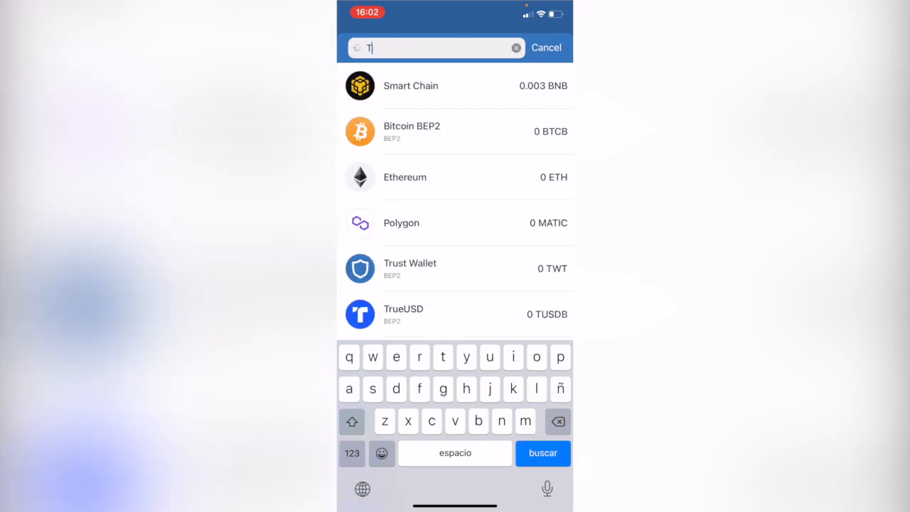
click(419, 356)
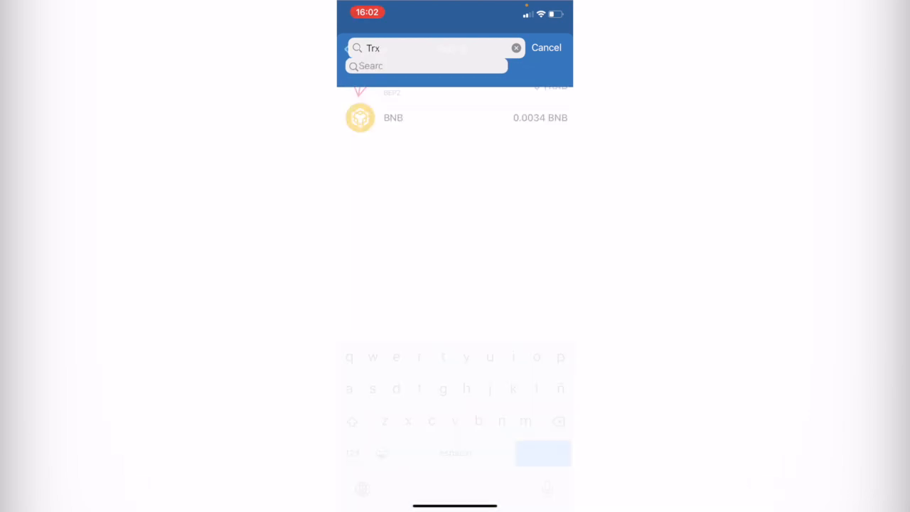
click(545, 47)
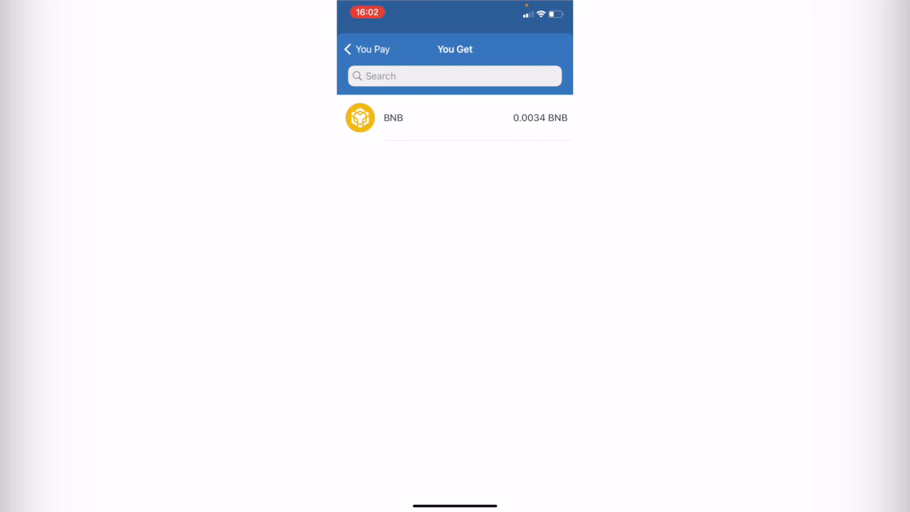
click(393, 117)
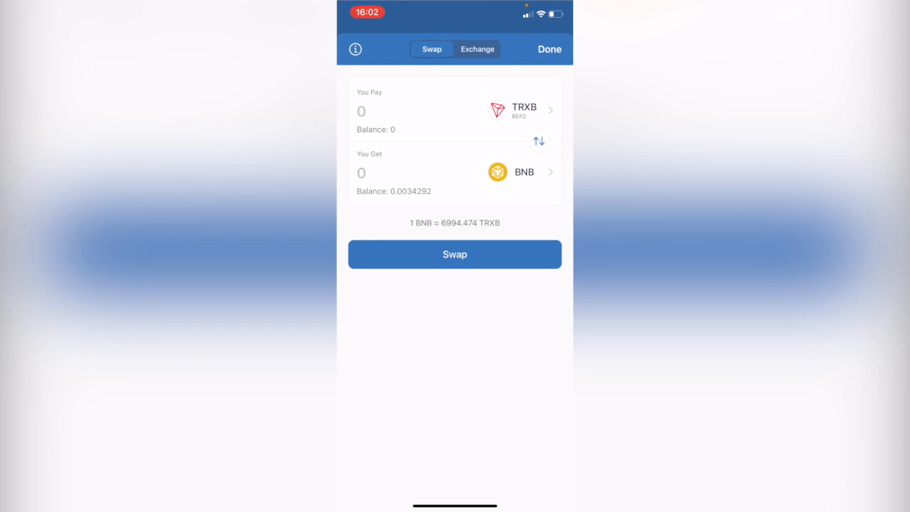
Close the swap screen and enter pancakeswap.finance in the wallet's browser
click(549, 49)
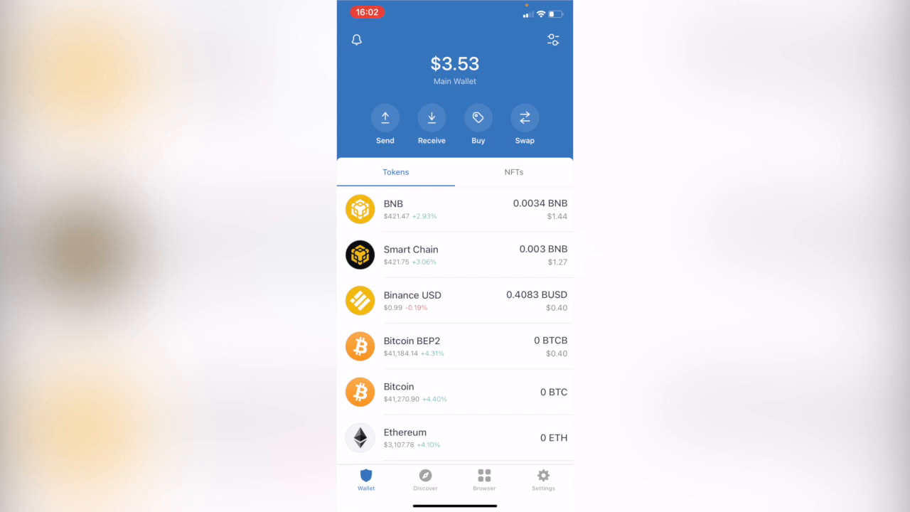
click(484, 480)
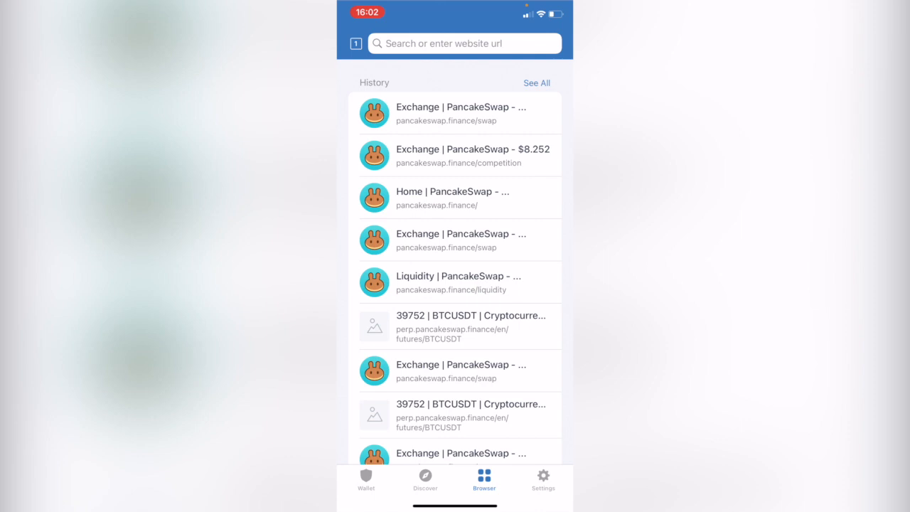
text(Pan)
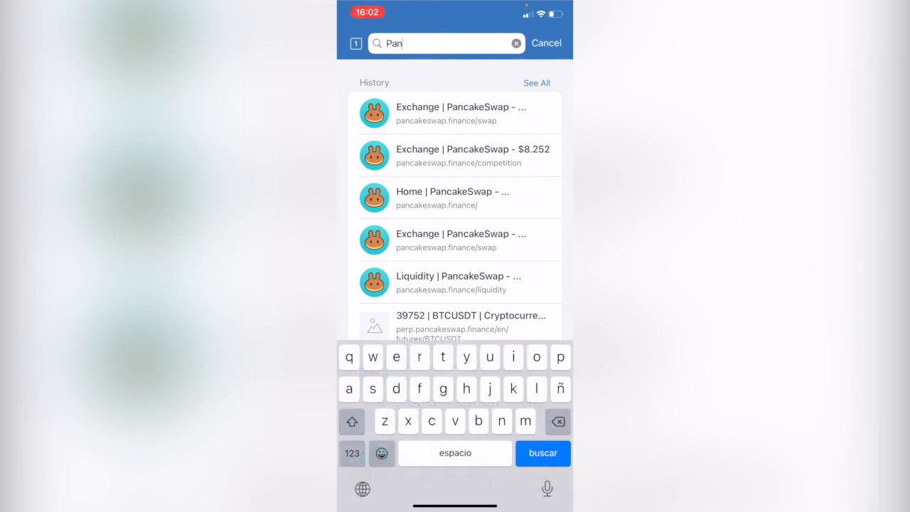
text(cakeswap.fin)
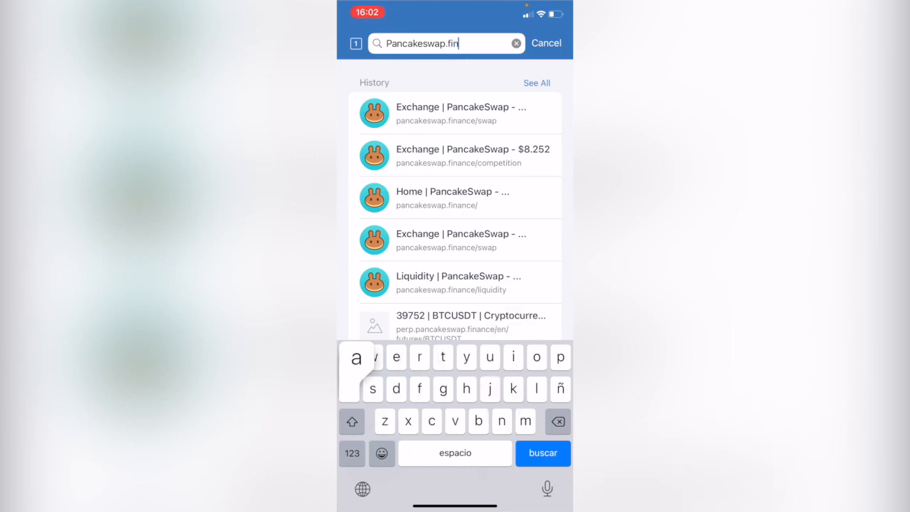
text(ance)
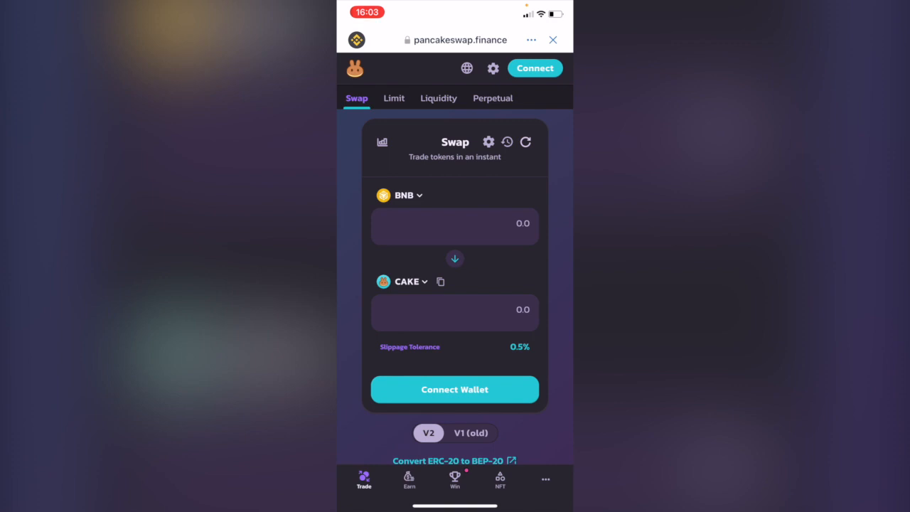
Connect the wallet to PancakeSwap and search 'Trx' in the token selector
click(454, 388)
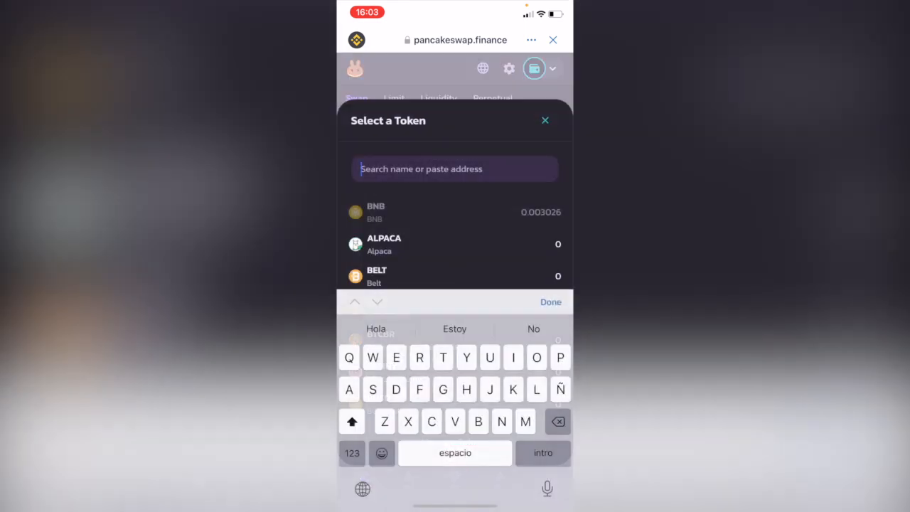
text(Trx)
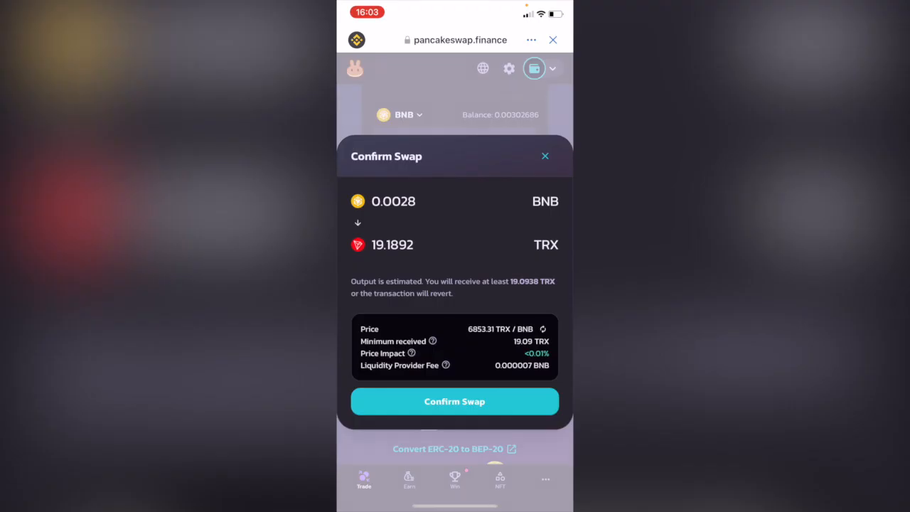
Confirm the BNB-to-TRX swap, dismiss the unknown error, and return to the token list
click(454, 401)
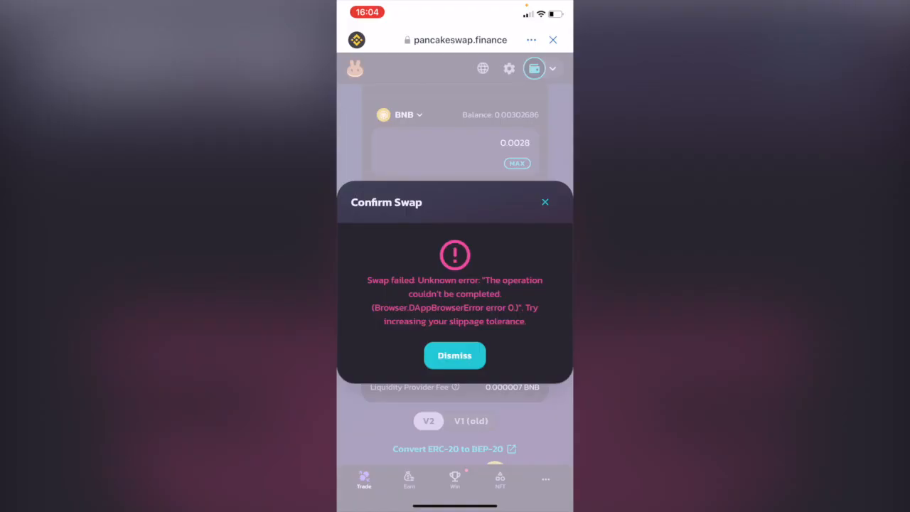
click(454, 355)
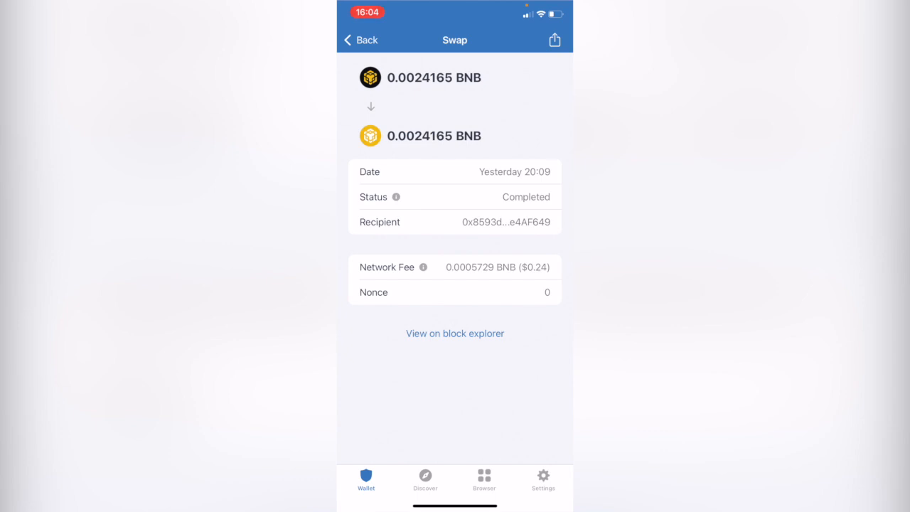
click(359, 40)
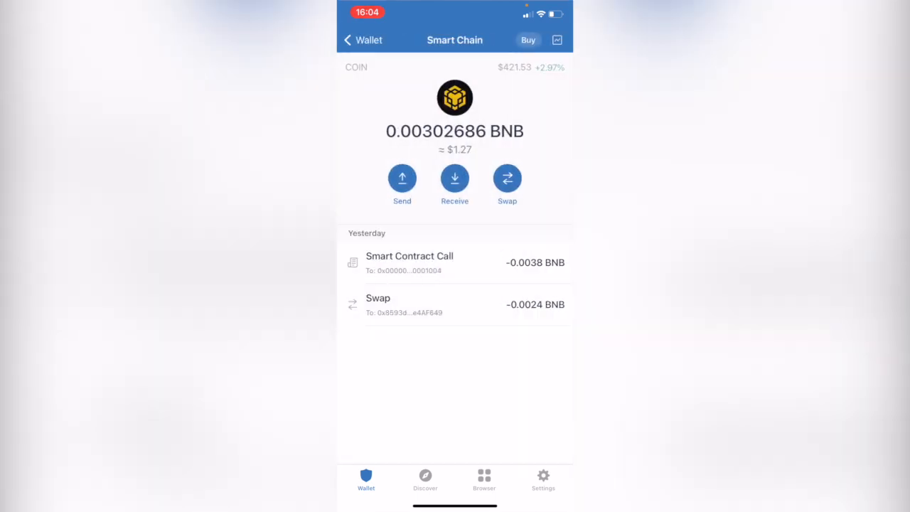
click(348, 40)
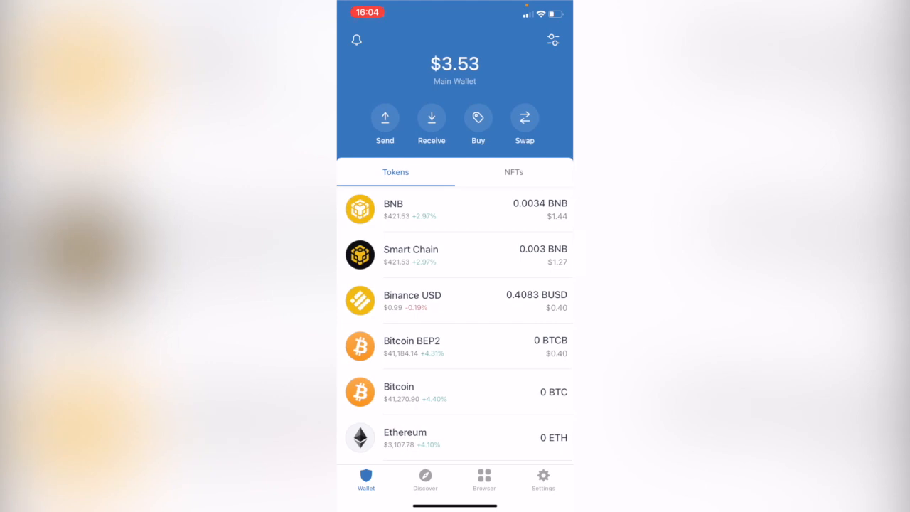
Search 'BN' in token management and switch the BNB token off
click(552, 39)
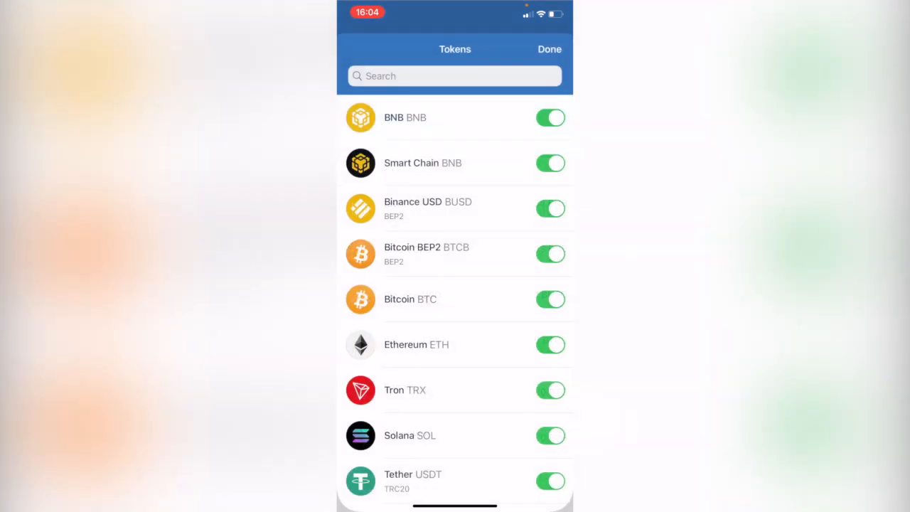
click(454, 76)
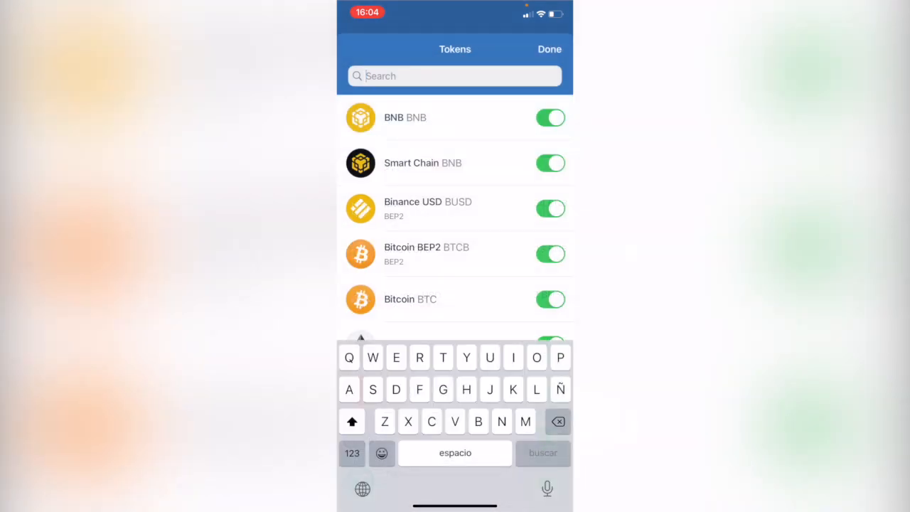
text(N)
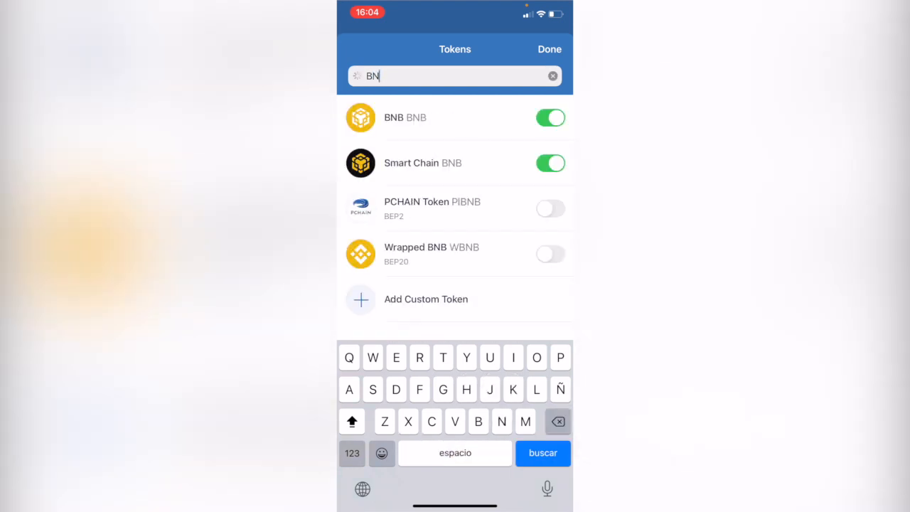
click(550, 118)
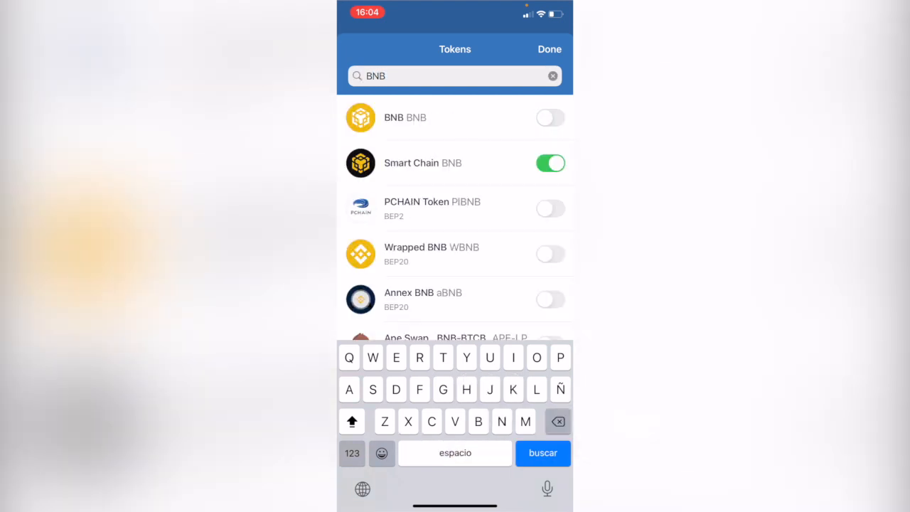